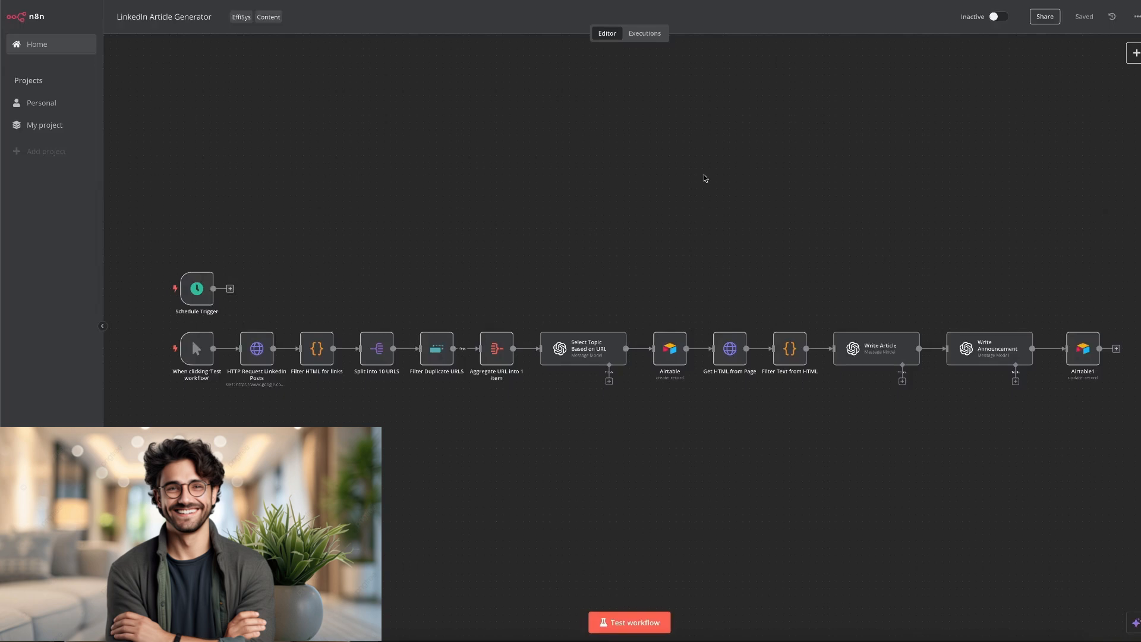
- Run a full test of the LinkedIn Article Generator workflow until all nodes succeed
left_click(628, 622)
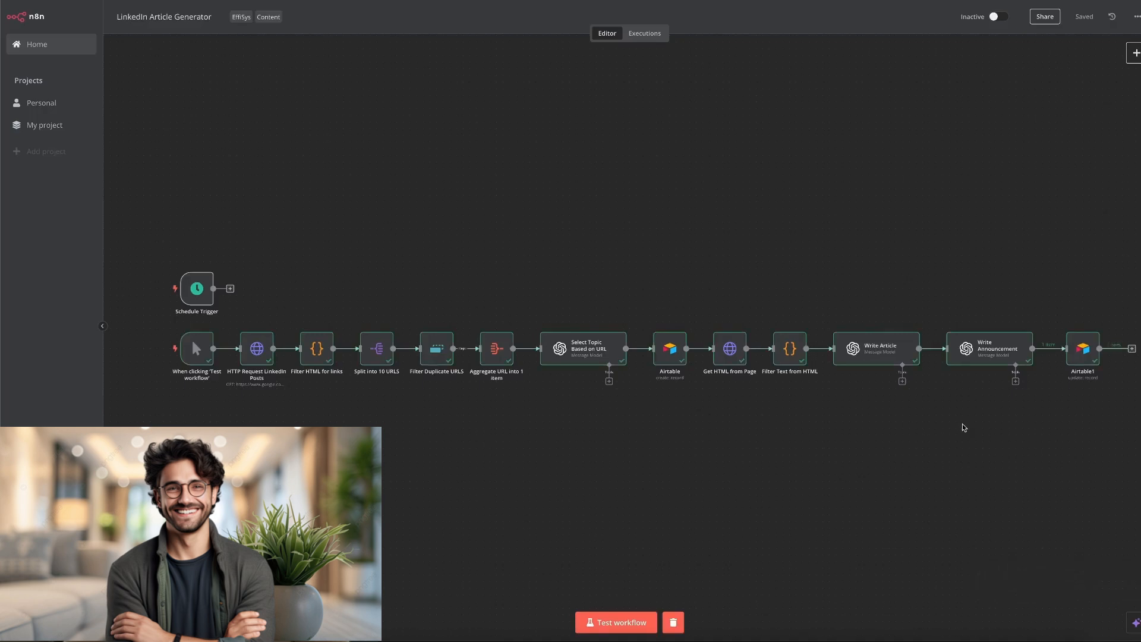
mouse_move(812, 450)
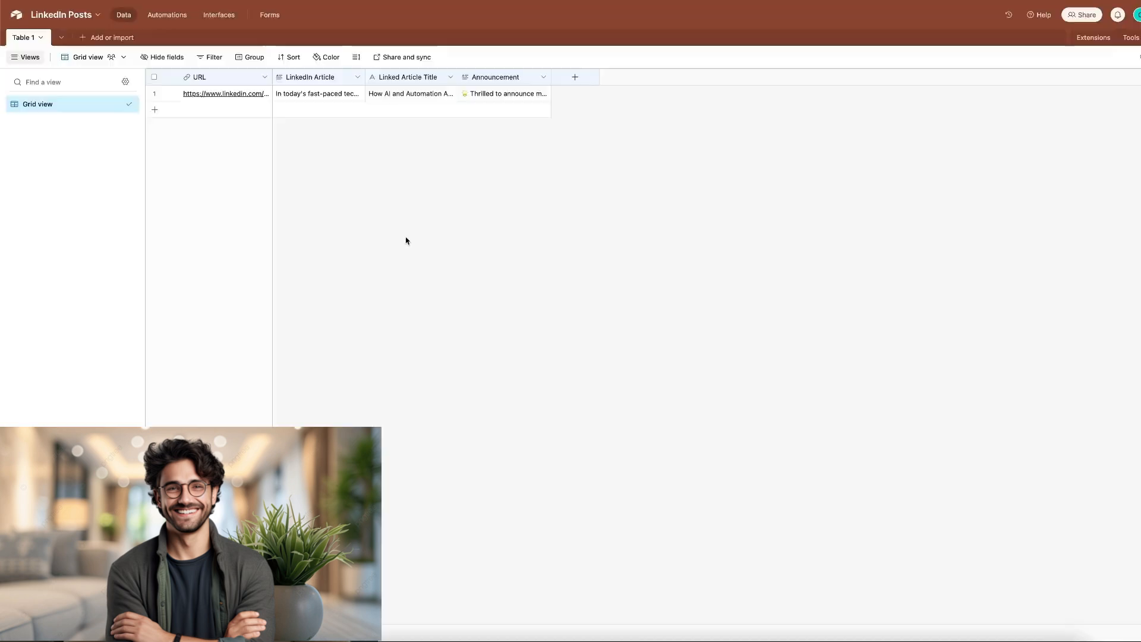
mouse_move(291, 203)
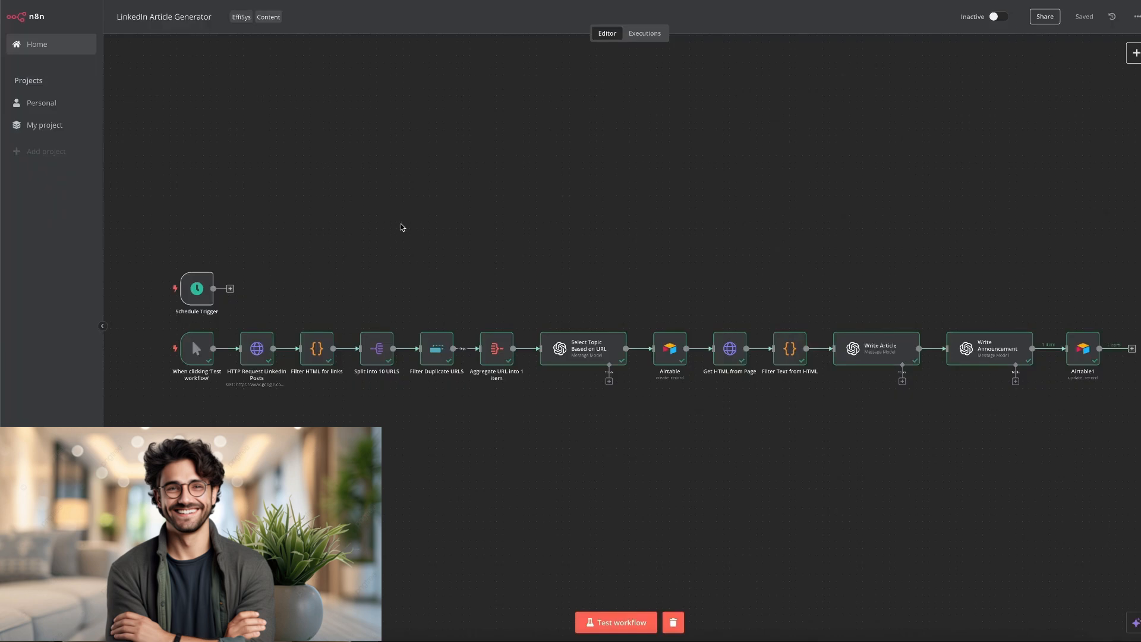
mouse_move(260, 303)
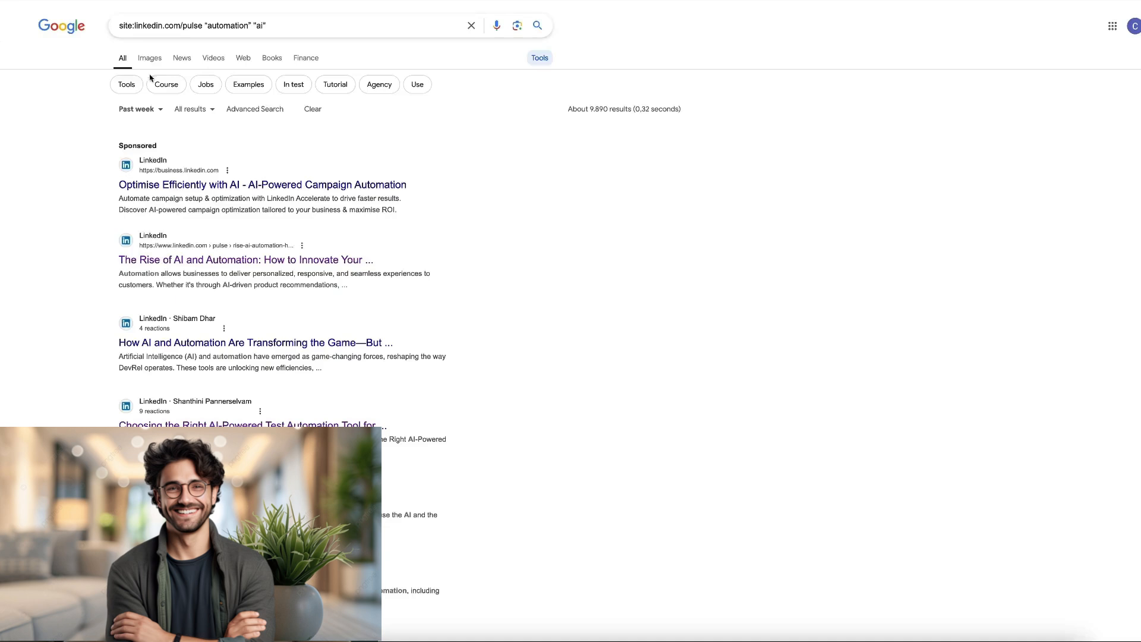
left_click(136, 109)
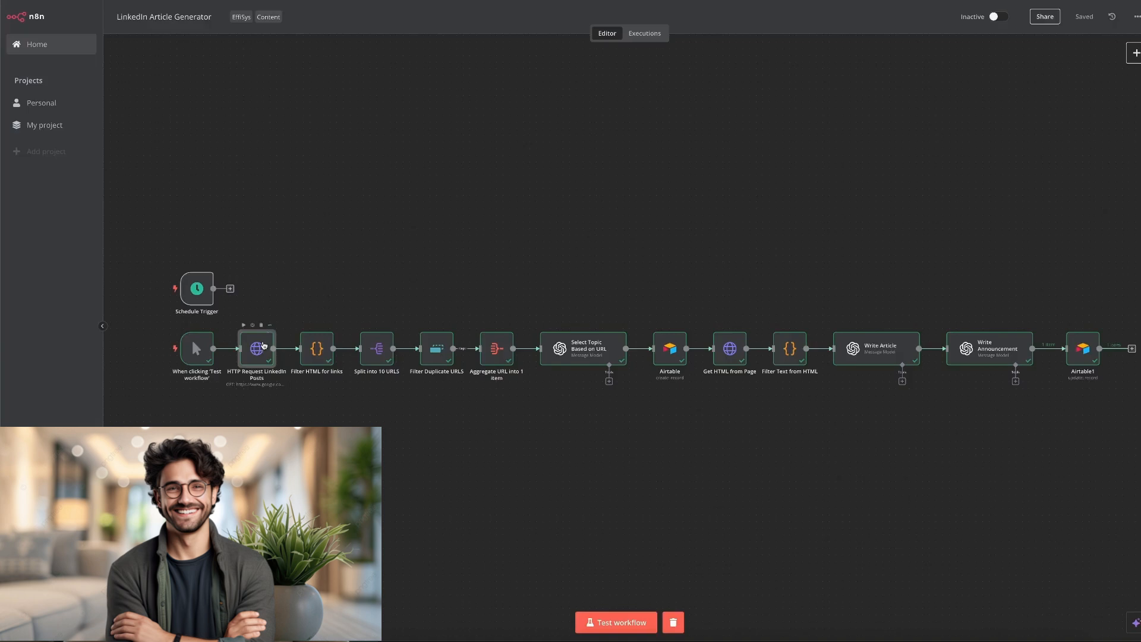
double_click(255, 348)
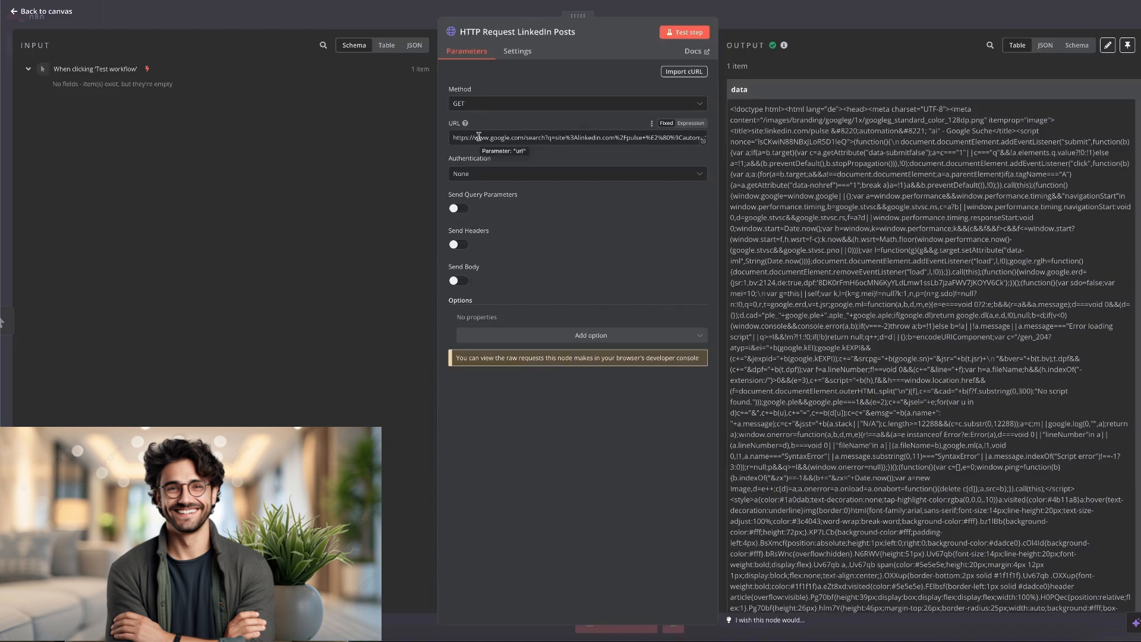
mouse_move(552, 121)
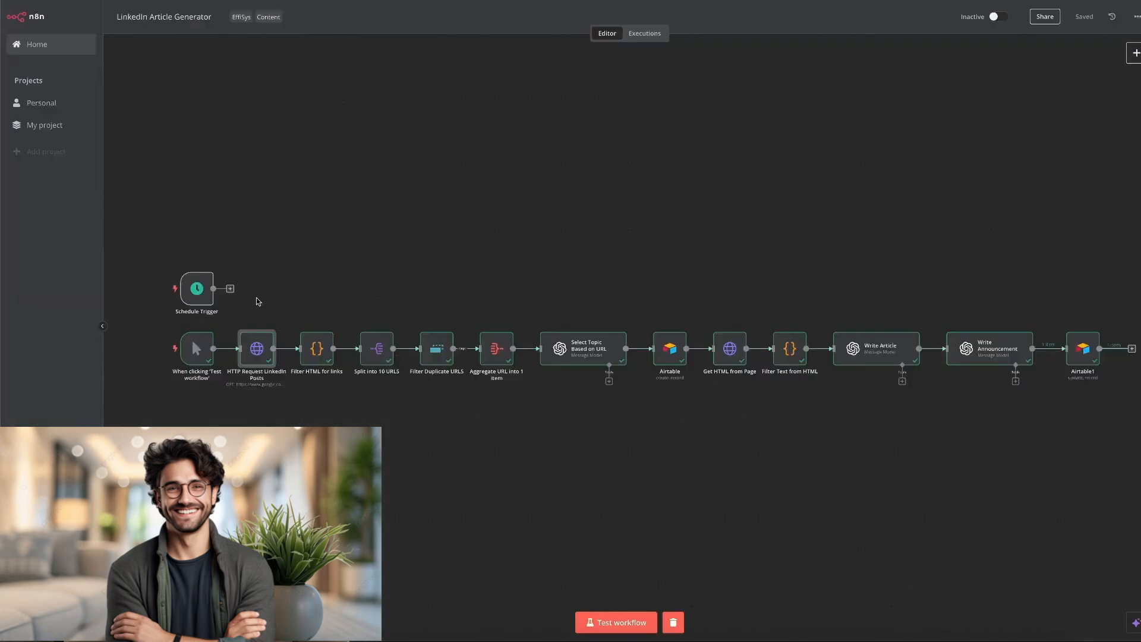
mouse_move(262, 292)
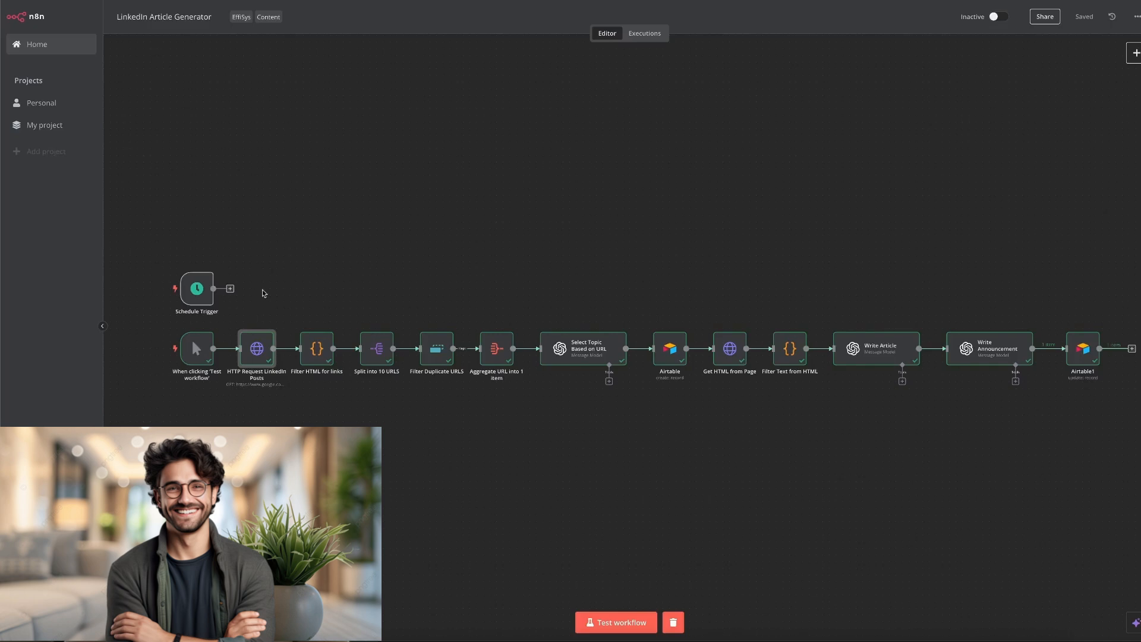
mouse_move(314, 298)
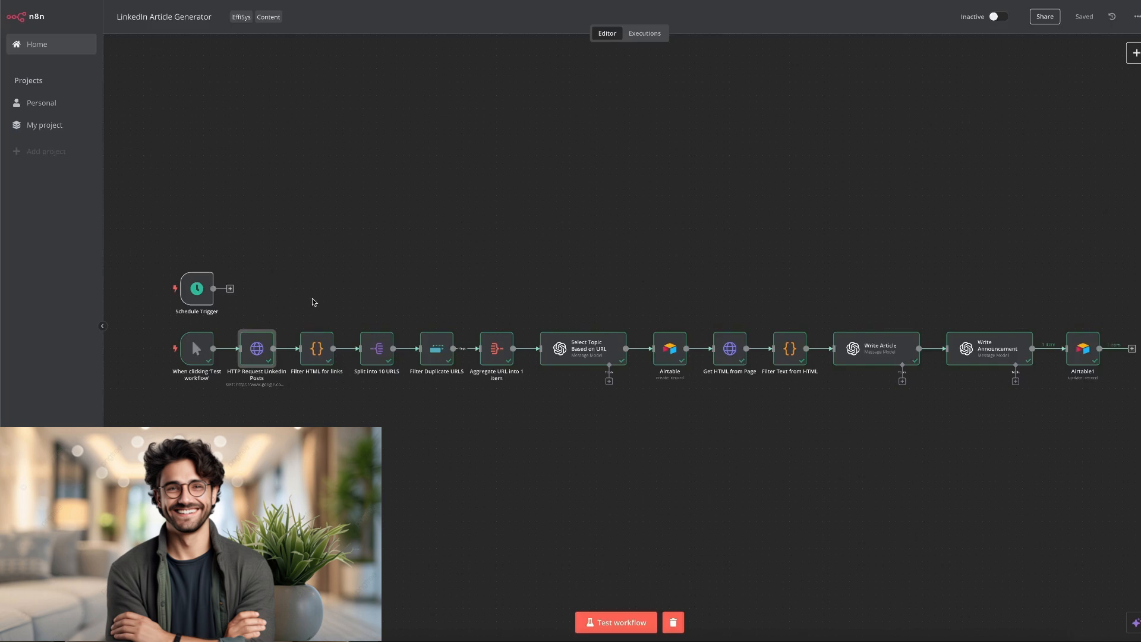
double_click(317, 348)
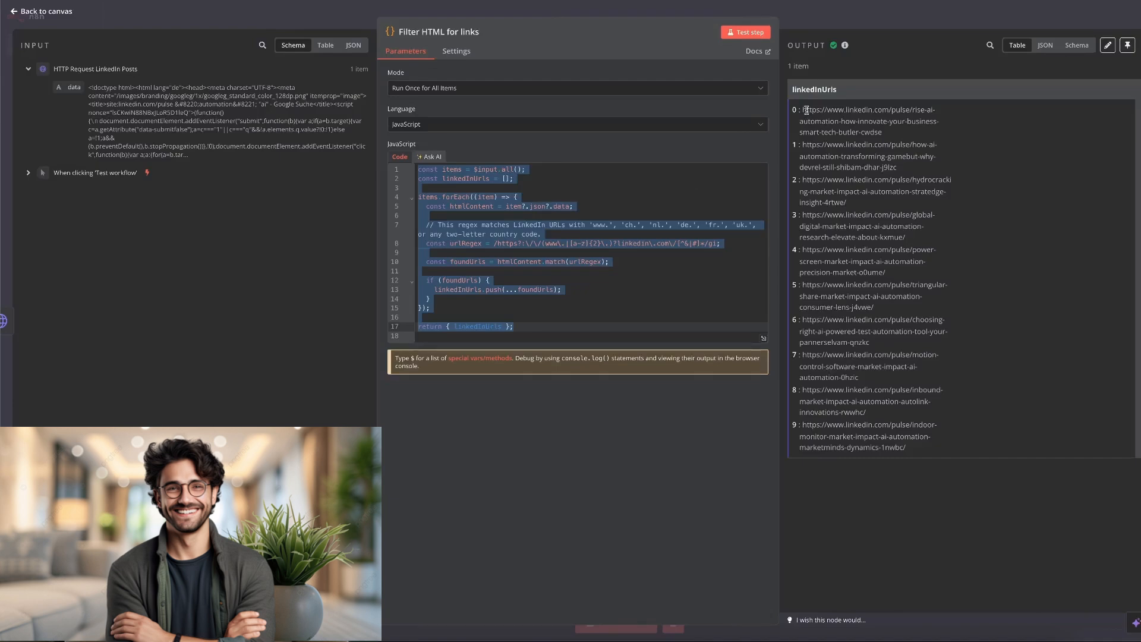
left_click(40, 10)
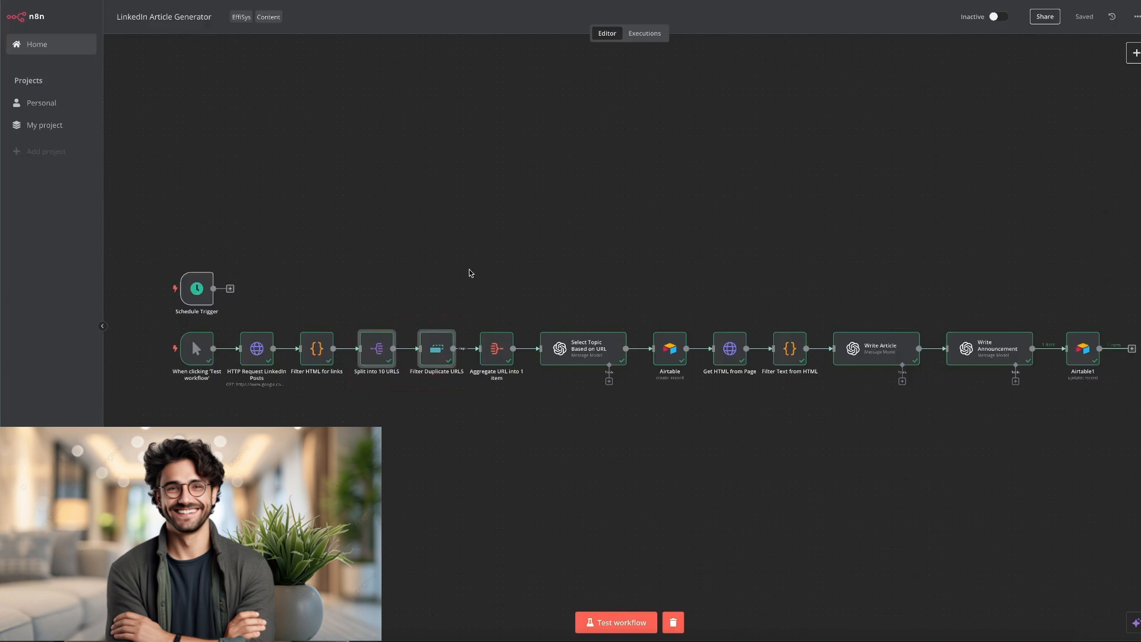
mouse_move(459, 276)
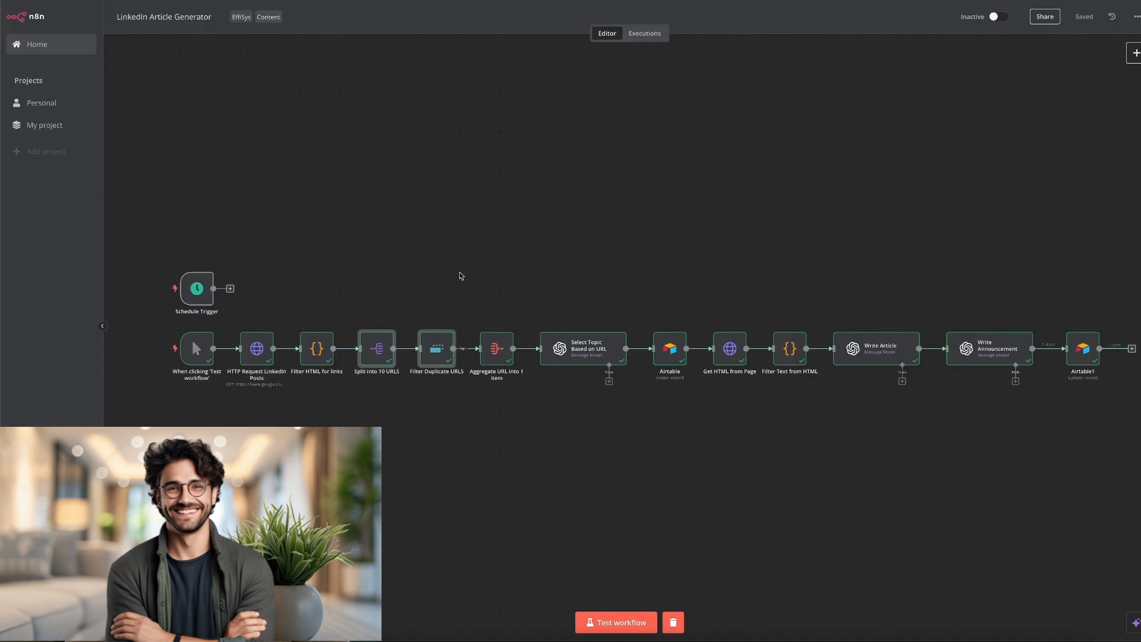
mouse_move(510, 287)
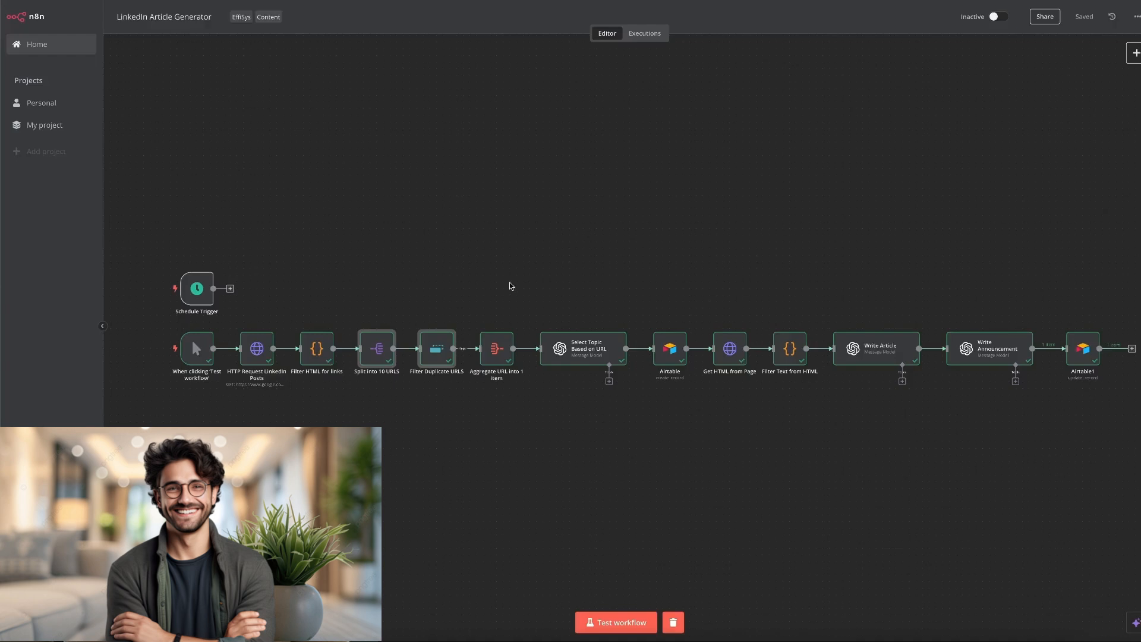
- Insert {{ $json.linkedInUrls }} after 'Here are the URLs:' in the Select Topic Based on URL prompt
double_click(583, 349)
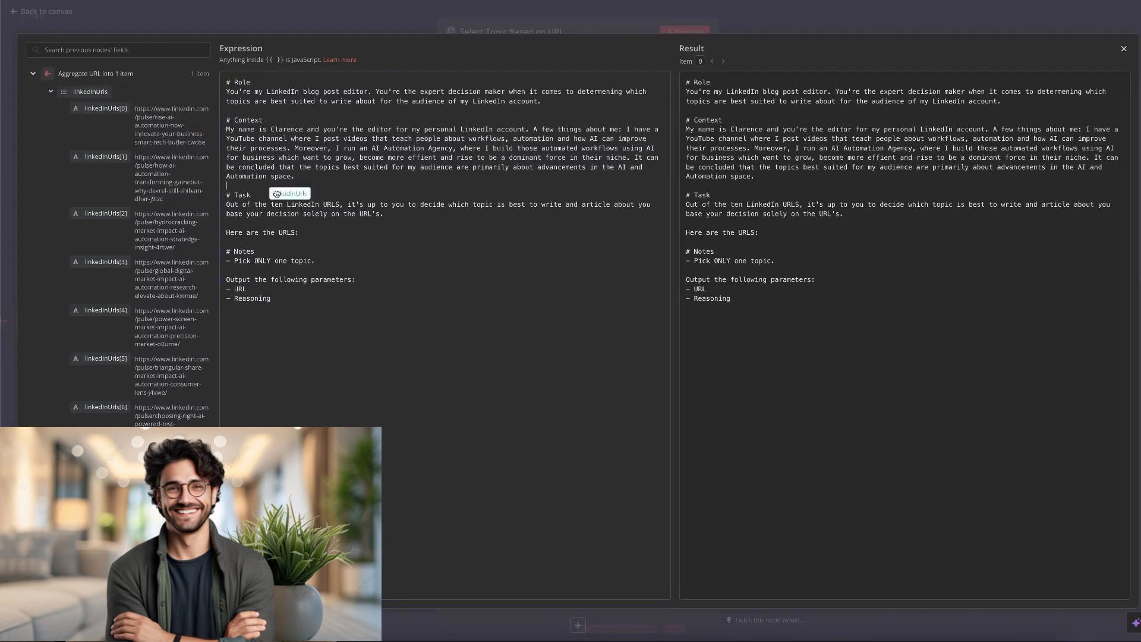
type("{{ $json.linkedInUrls }}")
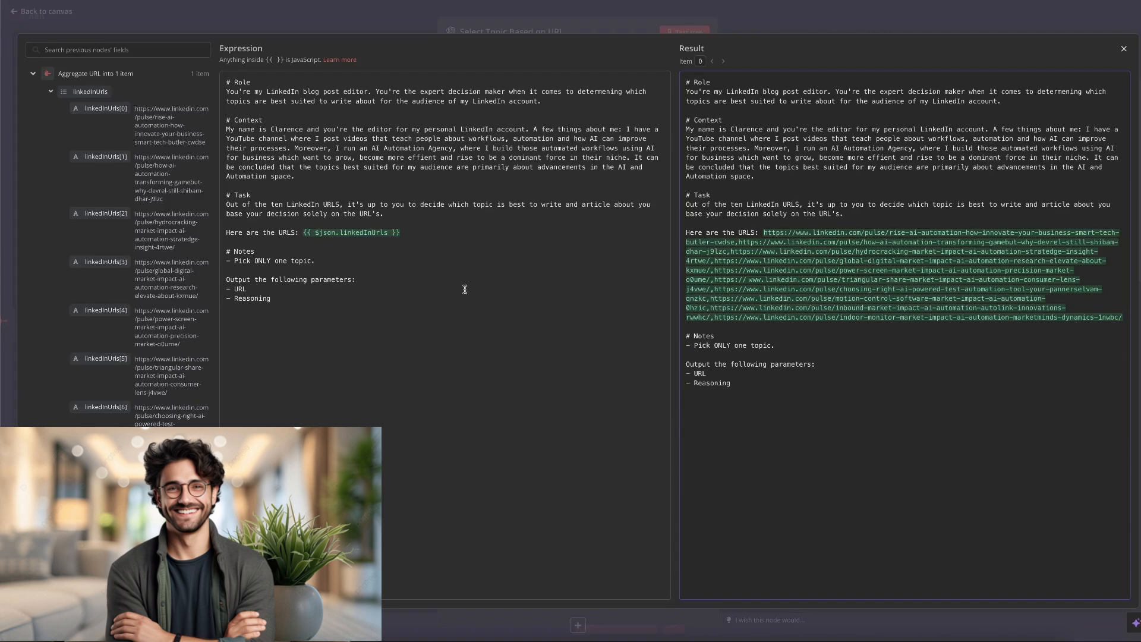
mouse_move(267, 260)
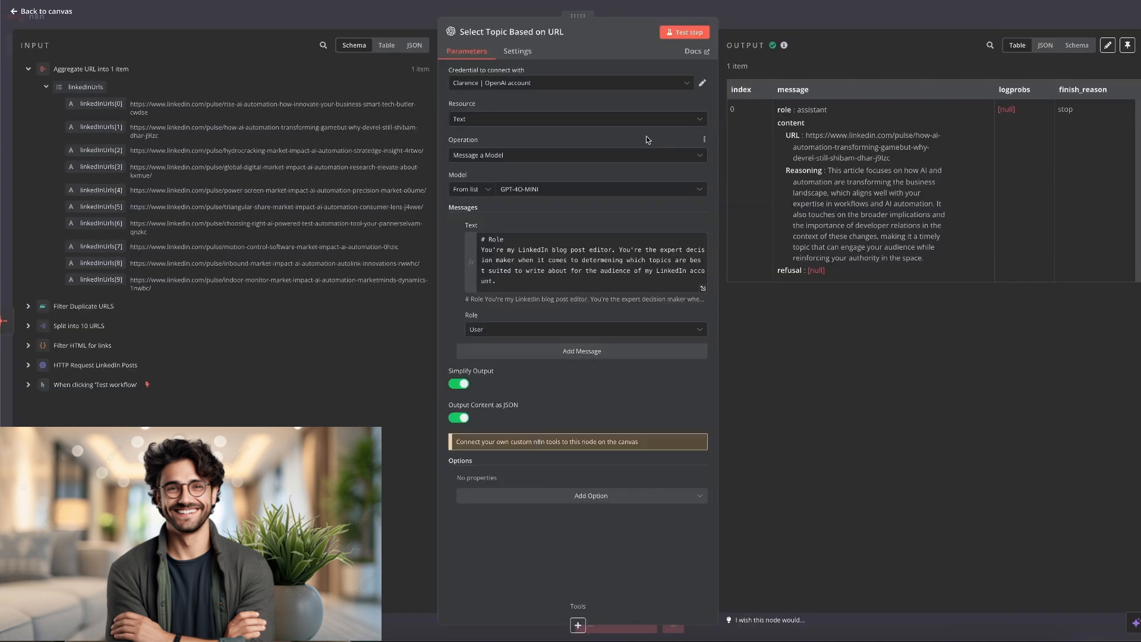
mouse_move(647, 141)
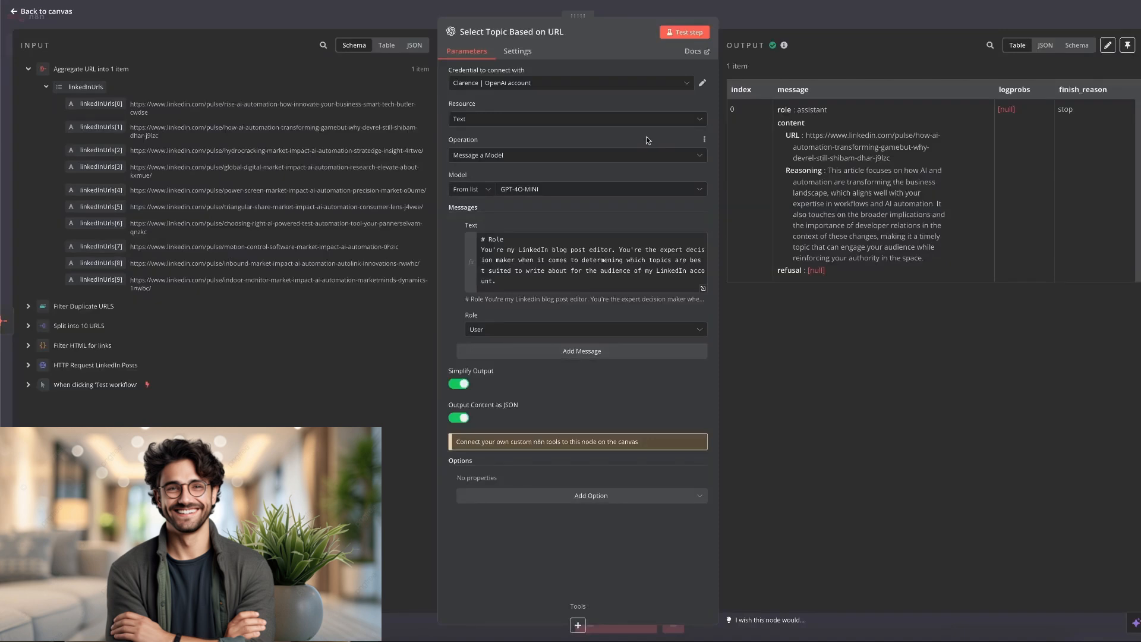
mouse_move(770, 185)
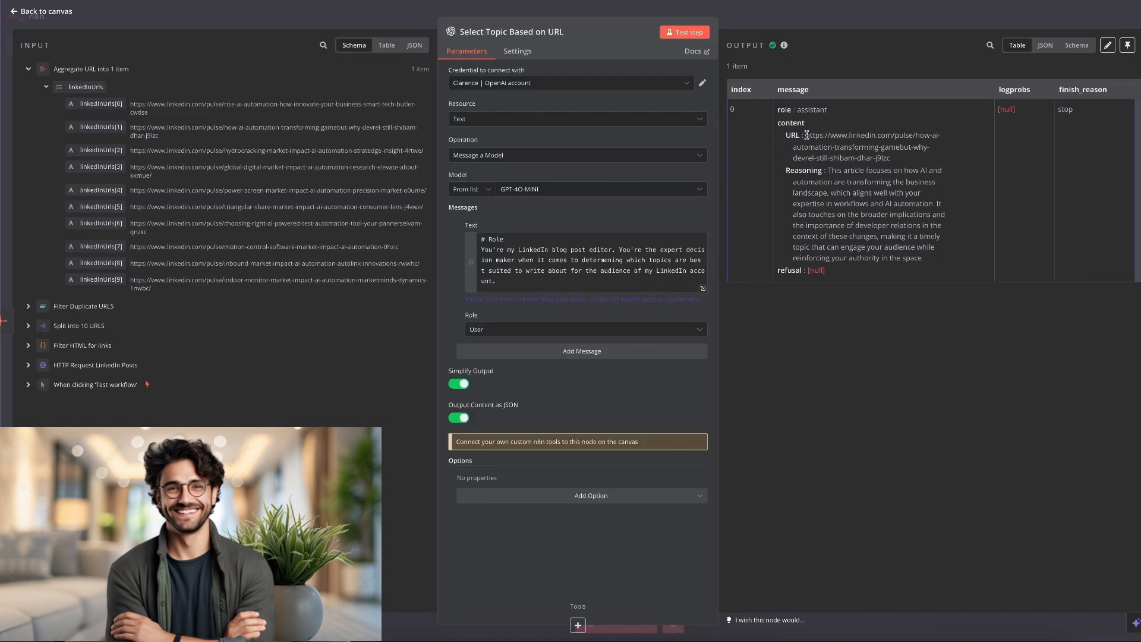
mouse_move(765, 174)
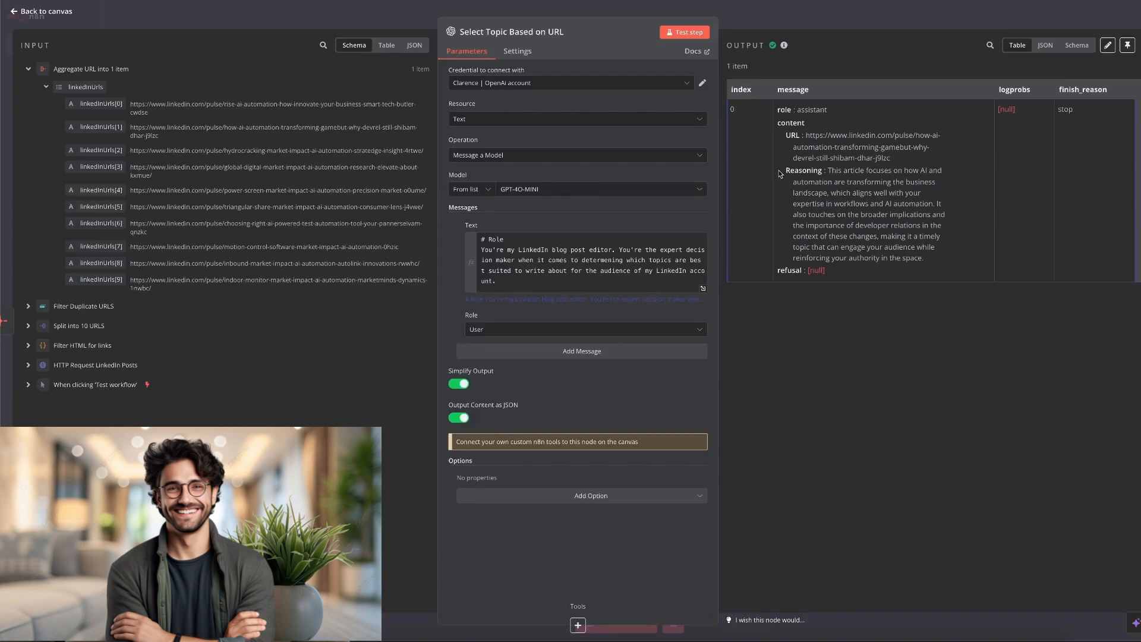
- Return to the workflow canvas after reviewing the chosen URL and reasoning
left_click(40, 11)
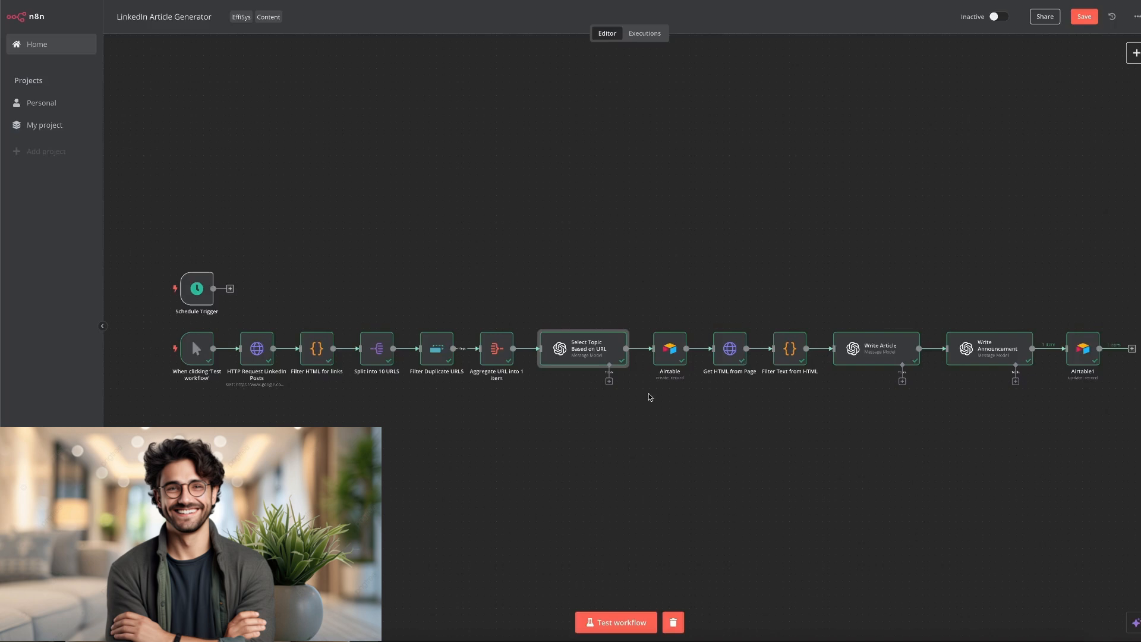
mouse_move(670, 398)
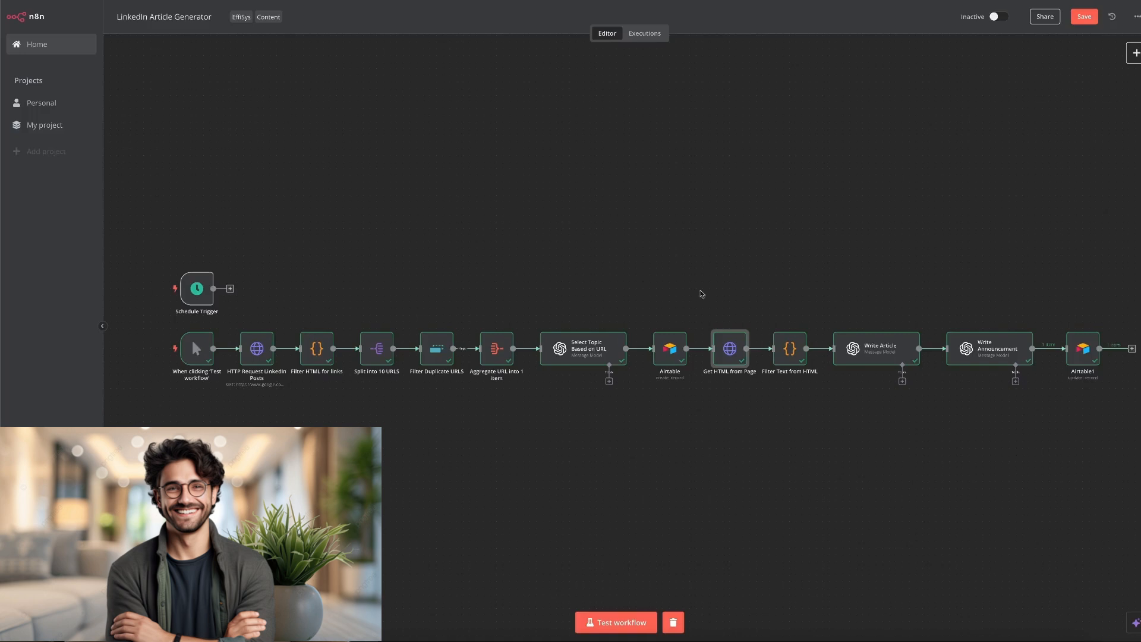
- Set Get HTML from Page URL to {{ $('Select Topic Based on URL').item.json.message.content.URL }}
double_click(729, 348)
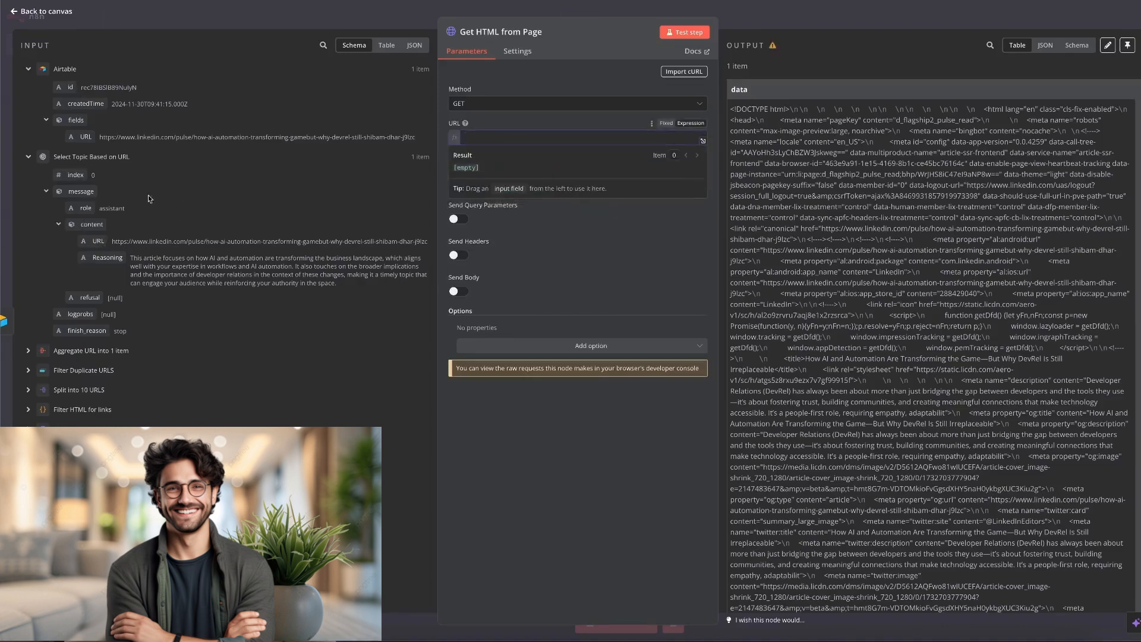
left_click(575, 137)
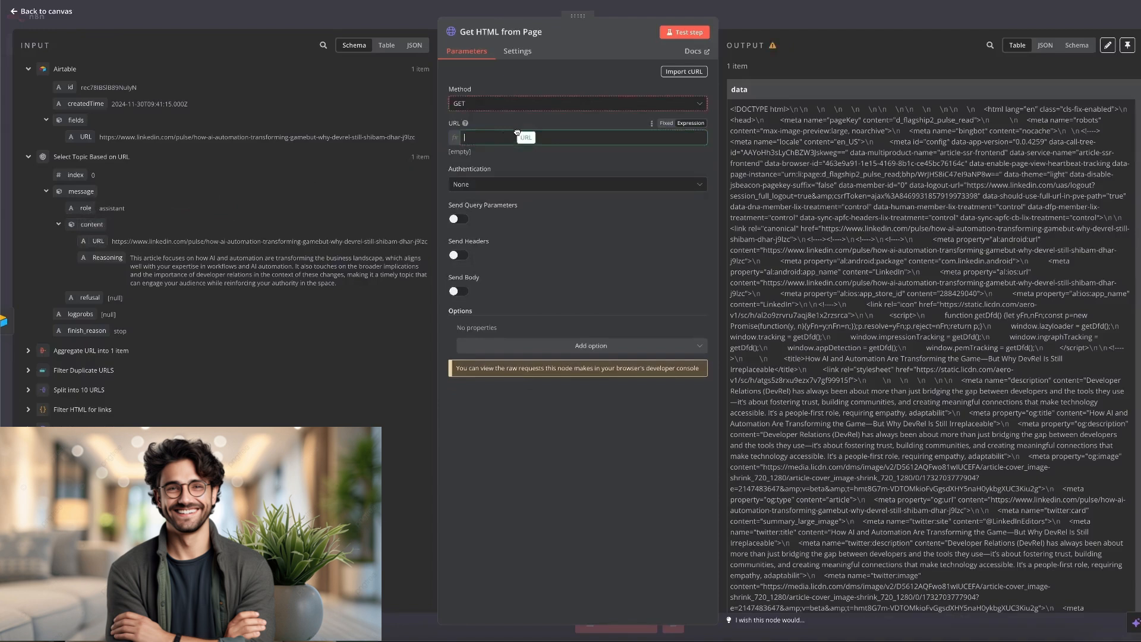
type("{{ $('Select Topic Based on URL').item.json.message.content.URL }}")
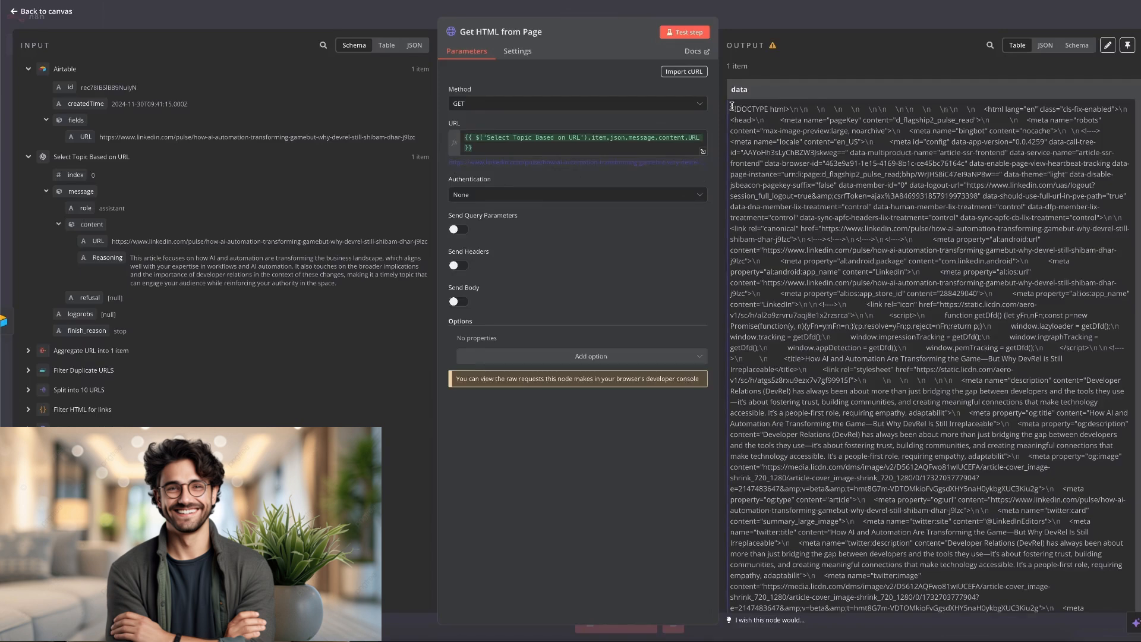
left_click(40, 11)
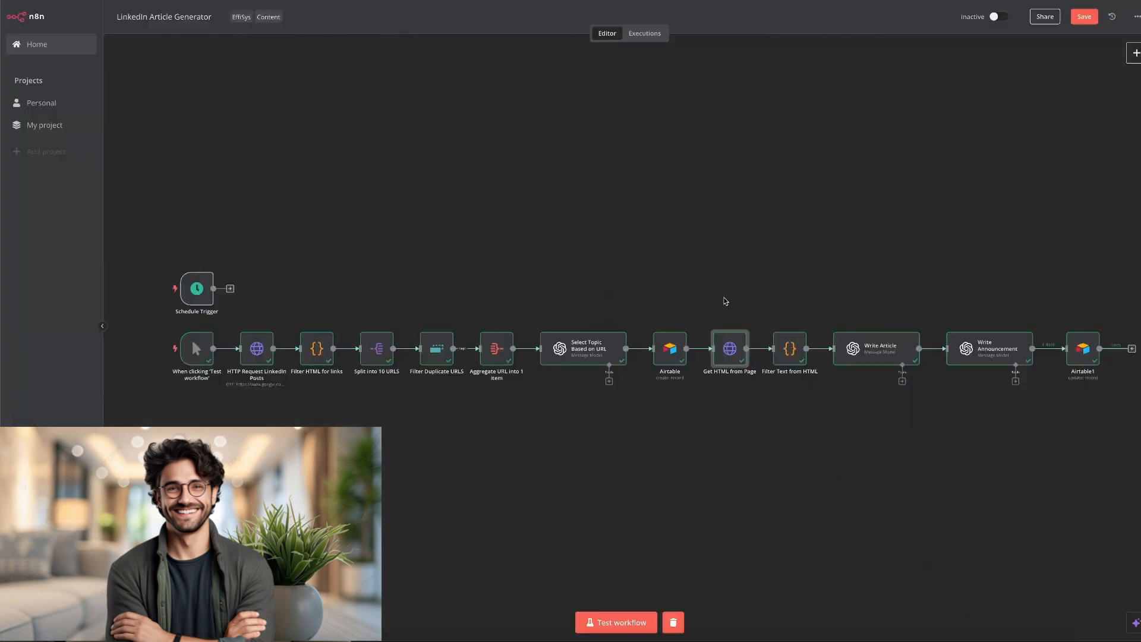
double_click(789, 348)
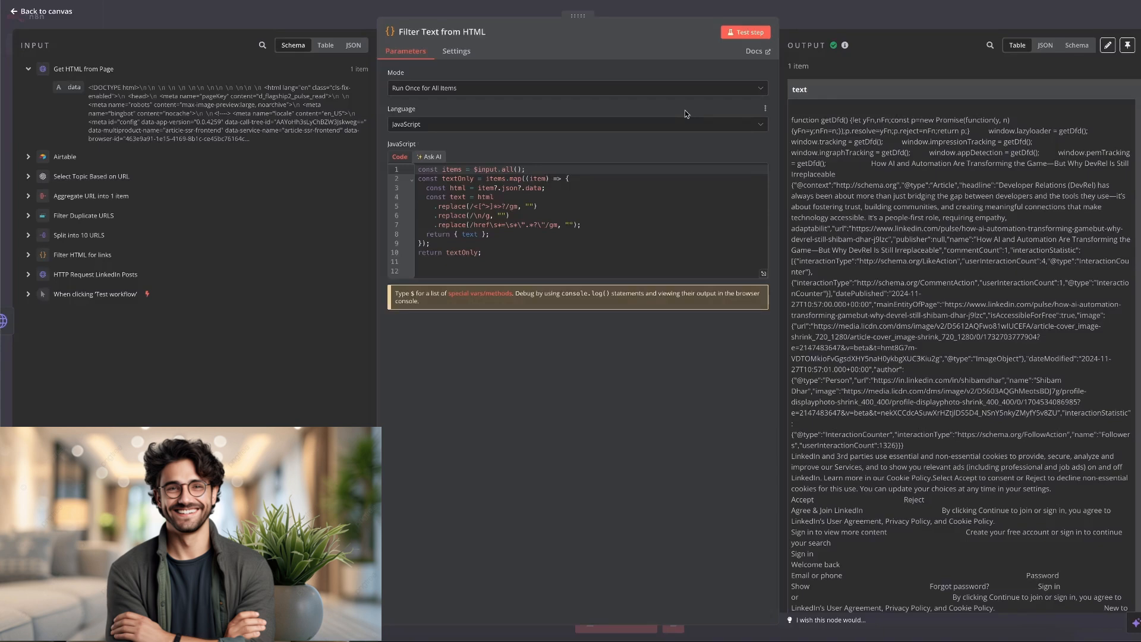
mouse_move(869, 164)
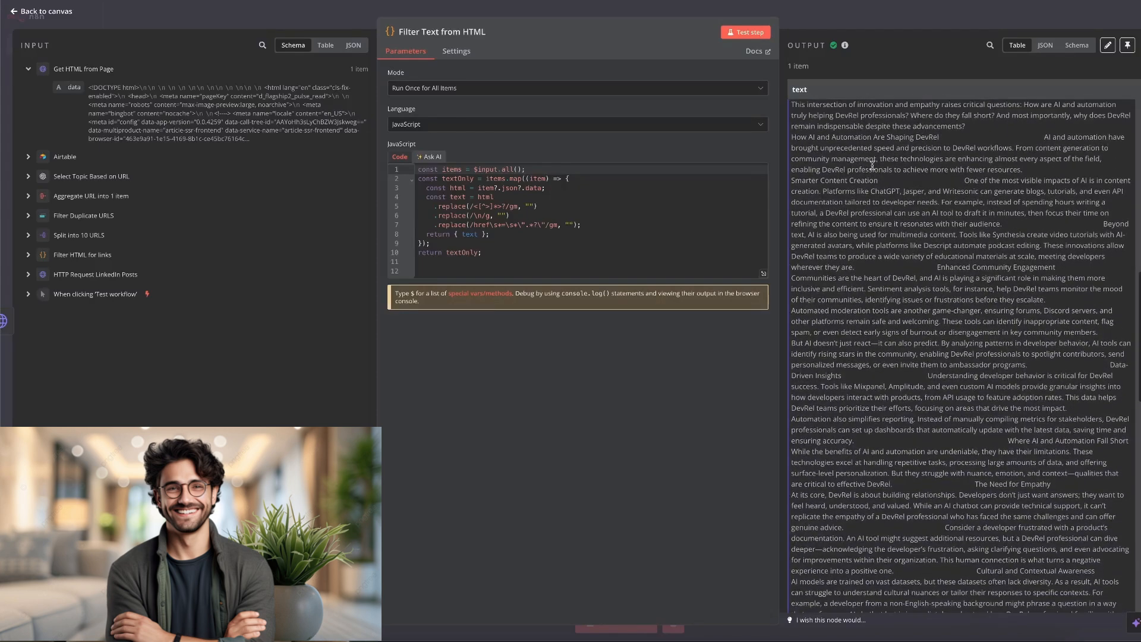
mouse_move(841, 20)
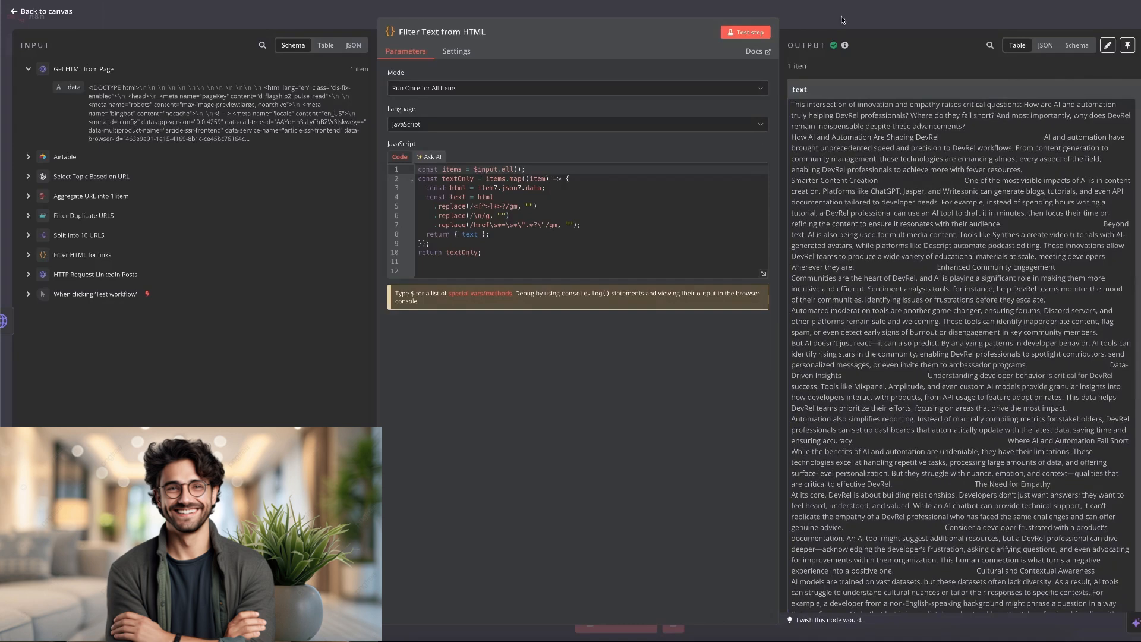
left_click(46, 11)
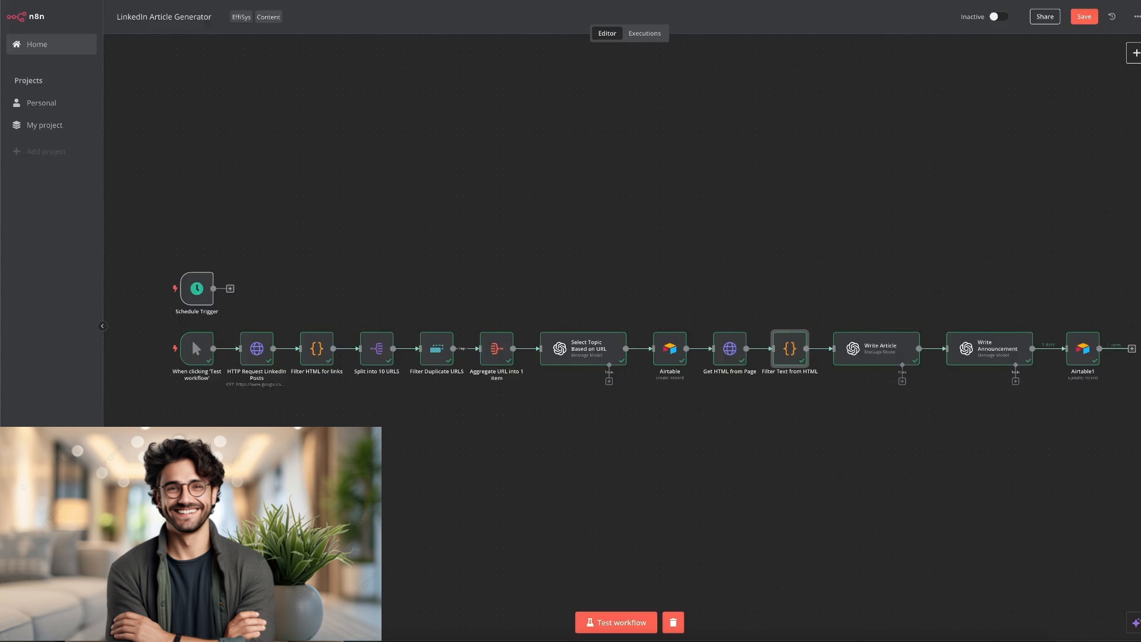
- Review the Write Article node's generated article and save the workflow
double_click(878, 349)
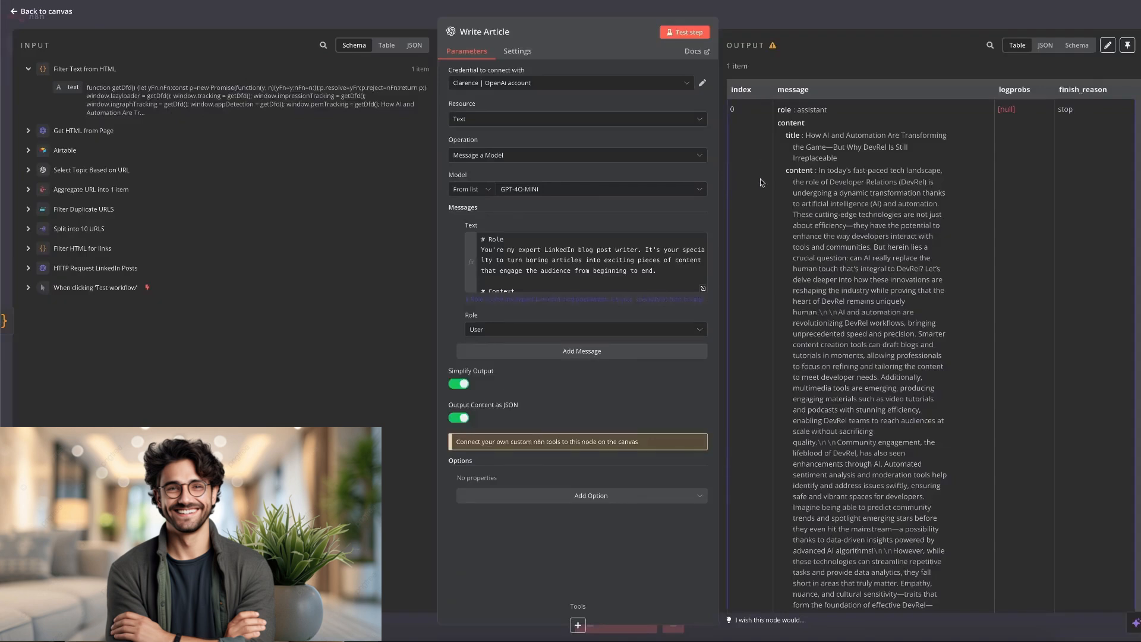
mouse_move(770, 175)
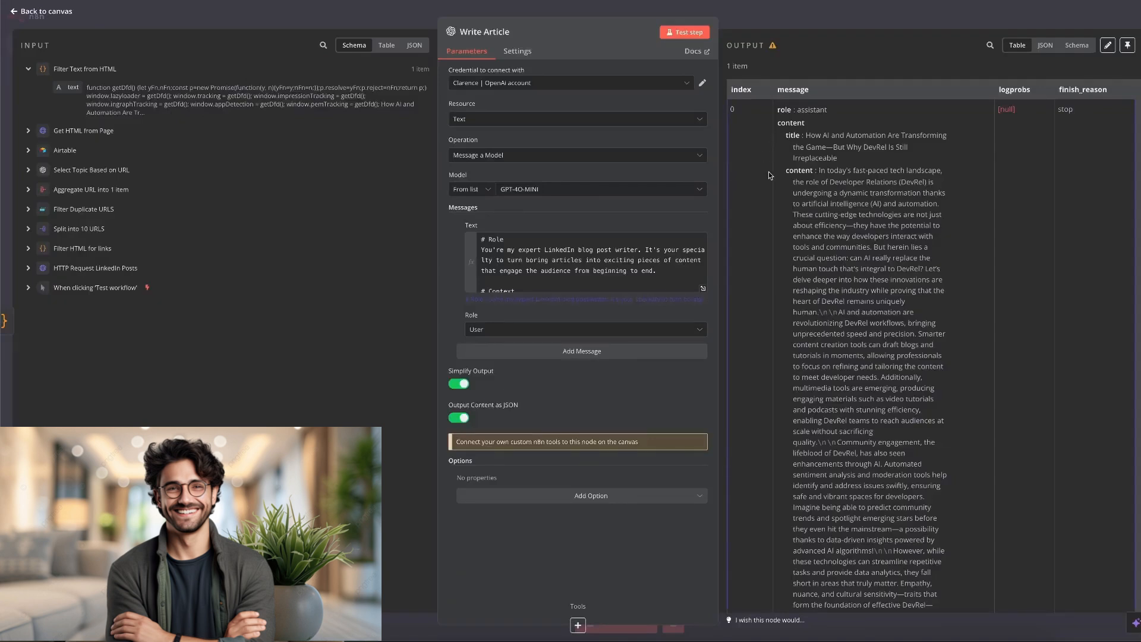
left_click(41, 10)
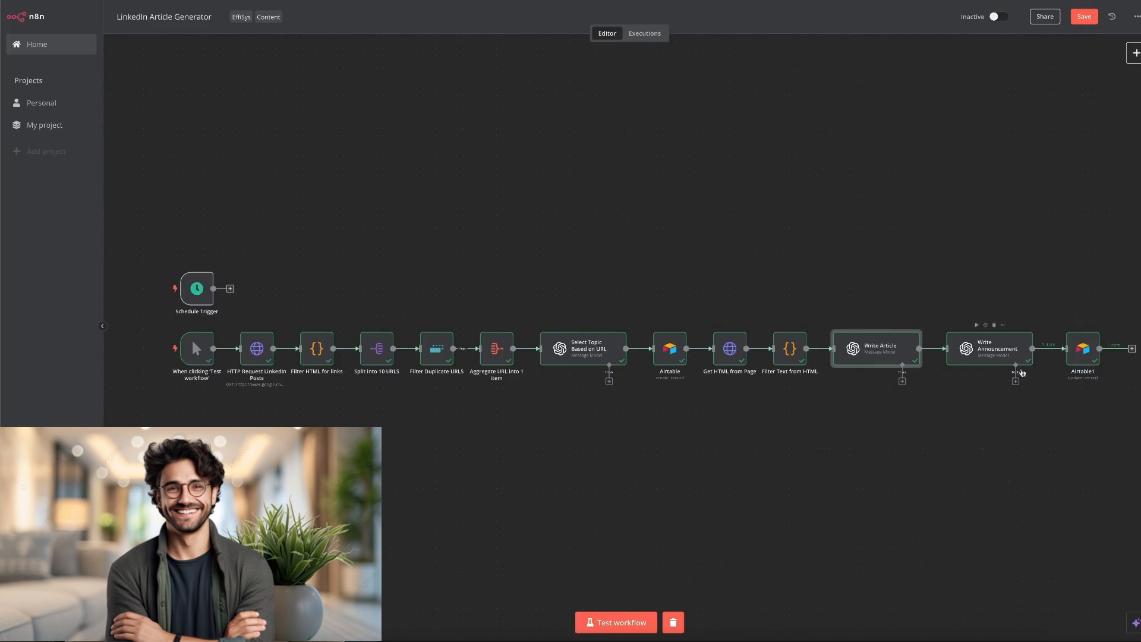
left_click(1082, 15)
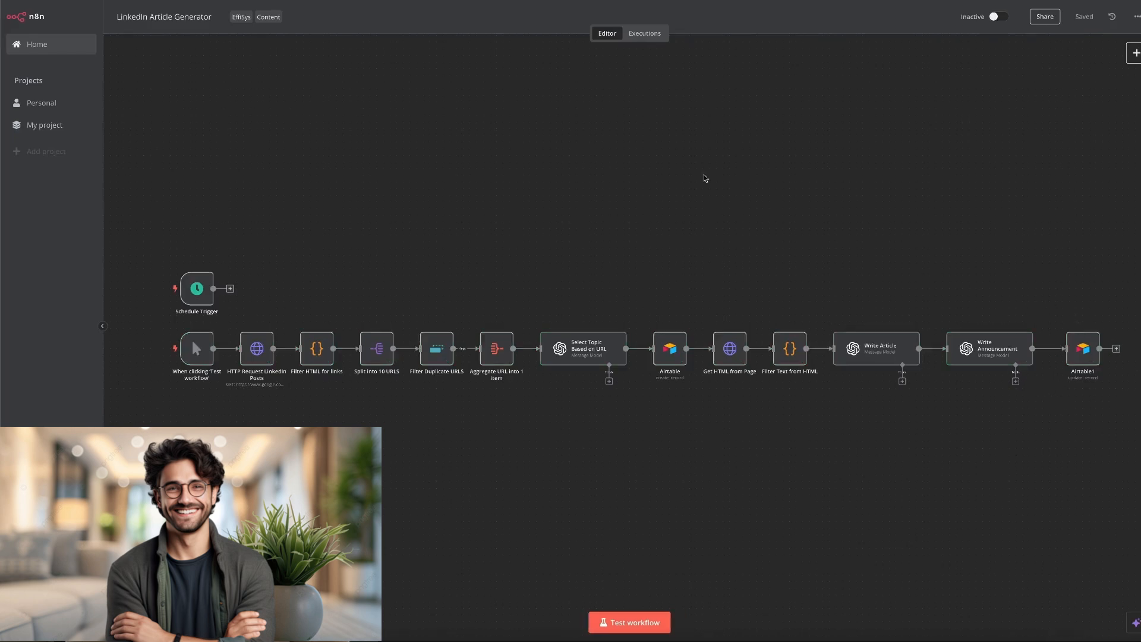